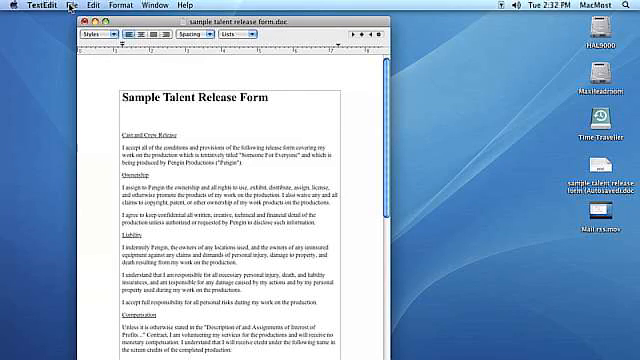
Start printing the release form so the expanded Print dialog with page preview appears
click(66, 4)
text(3)
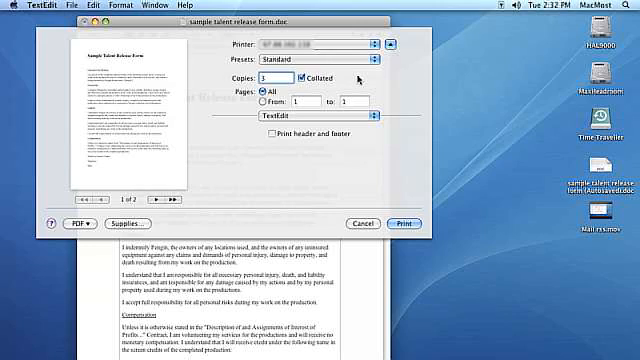
Limit printing to the page range from page 1 to page 2
click(276, 80)
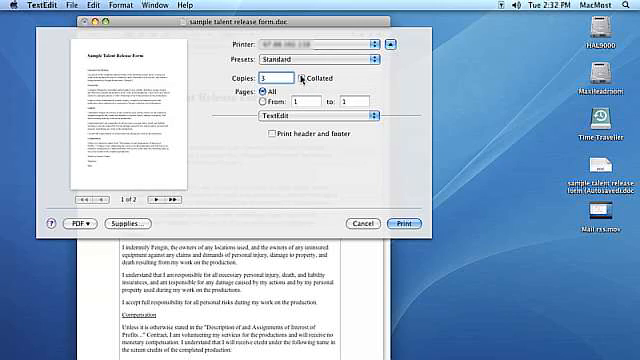
click(268, 104)
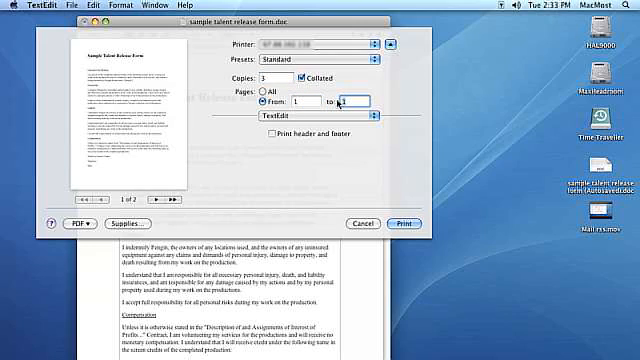
text(2)
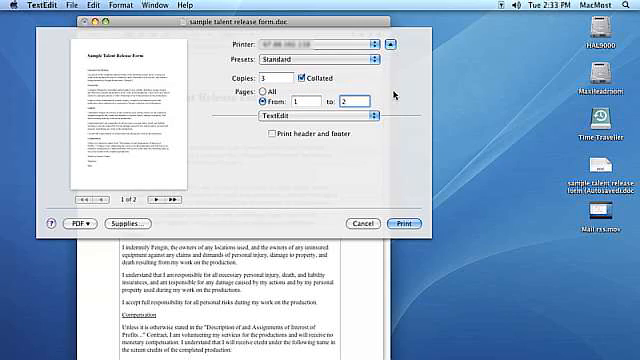
List the print setting panels such as Layout and Paper Handling
click(310, 116)
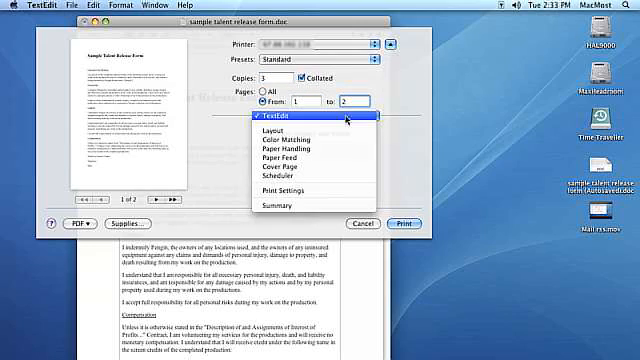
mouse_move(300, 160)
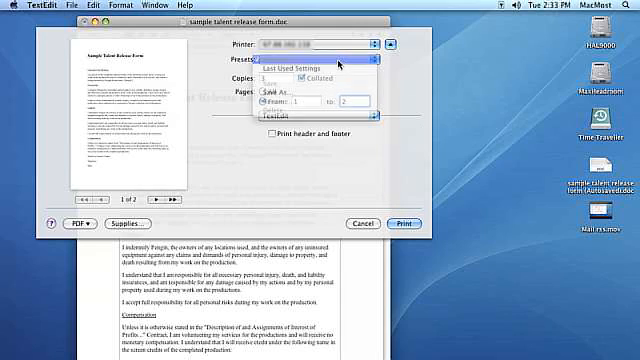
Save the current print settings as a new preset named 'Standard new'
click(272, 92)
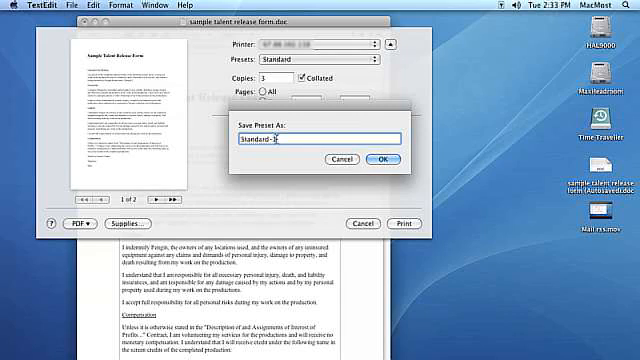
text(new)
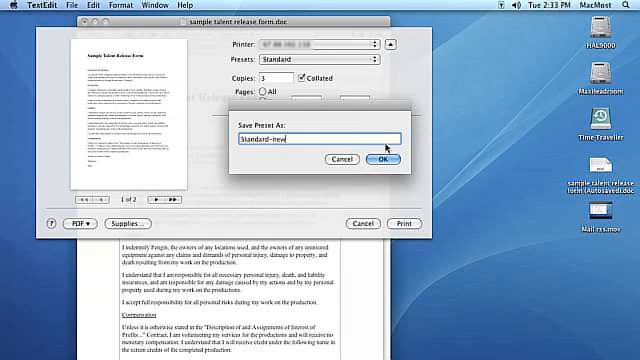
click(376, 160)
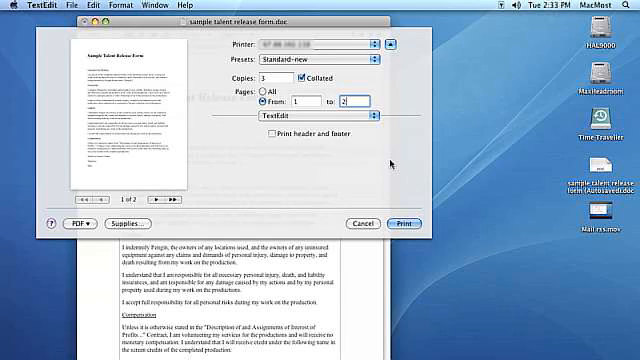